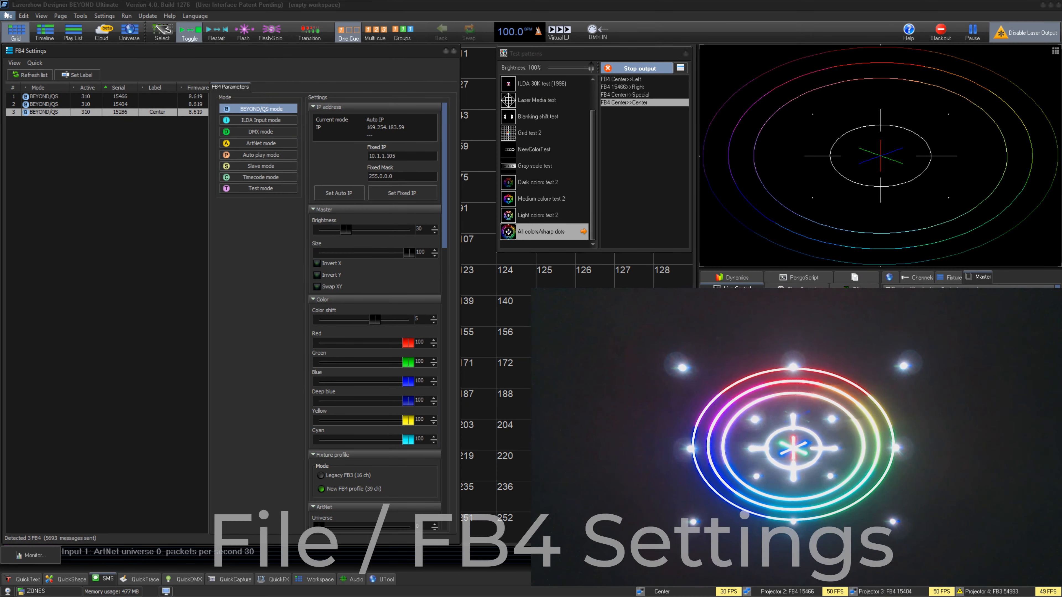
# Bring up the FB4 Settings window from the File menu.
pyautogui.click(7, 16)
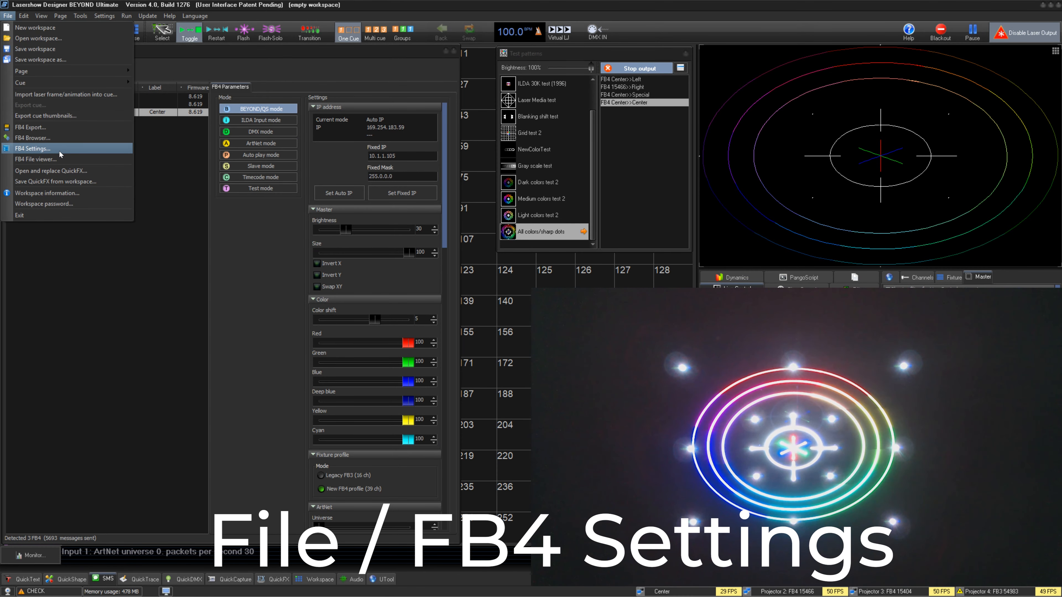
pyautogui.click(33, 149)
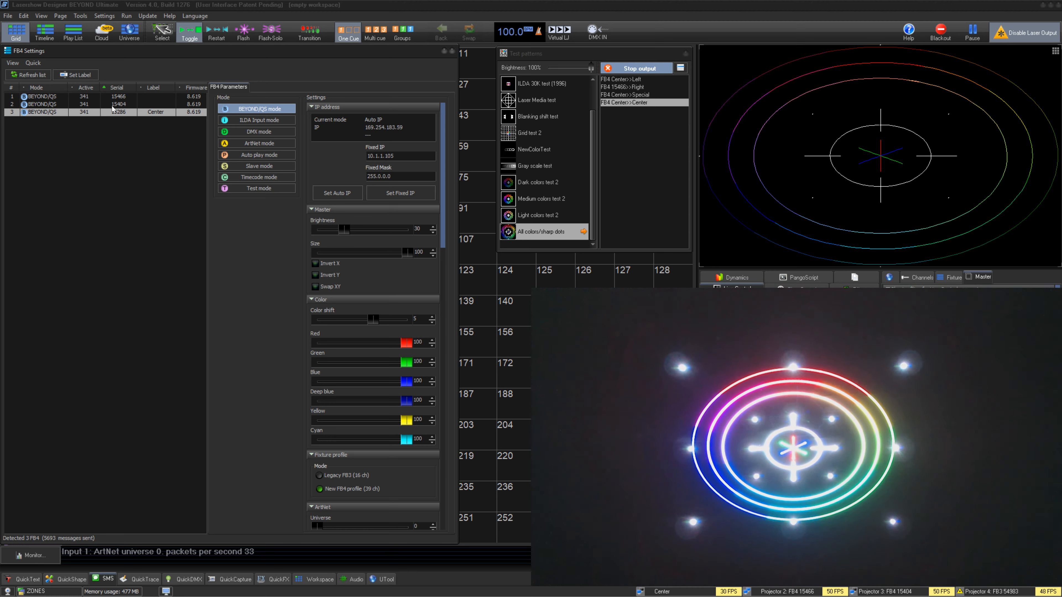
pyautogui.click(260, 143)
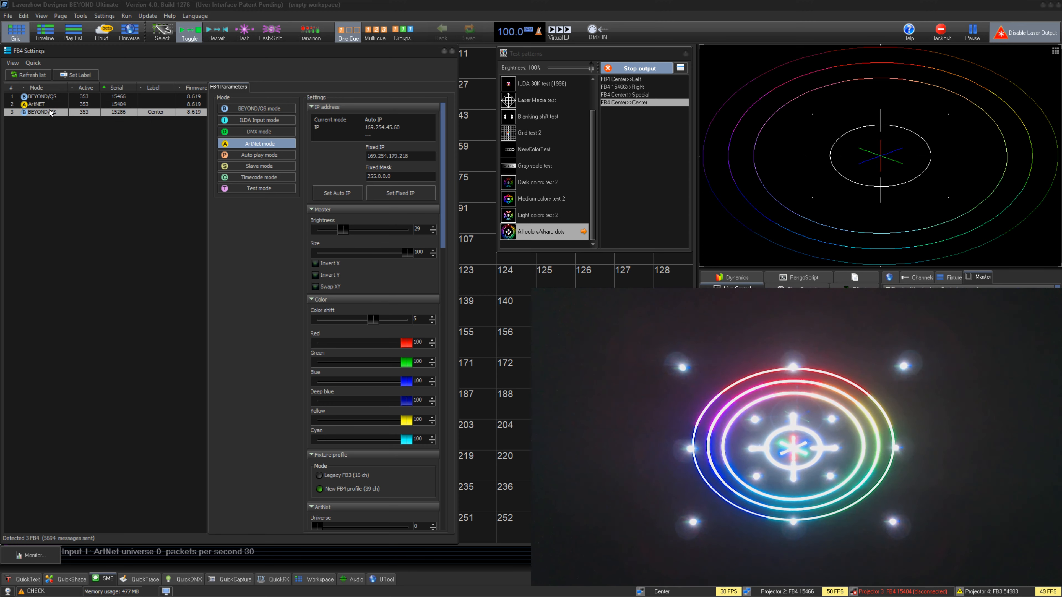
pyautogui.moveTo(256, 108)
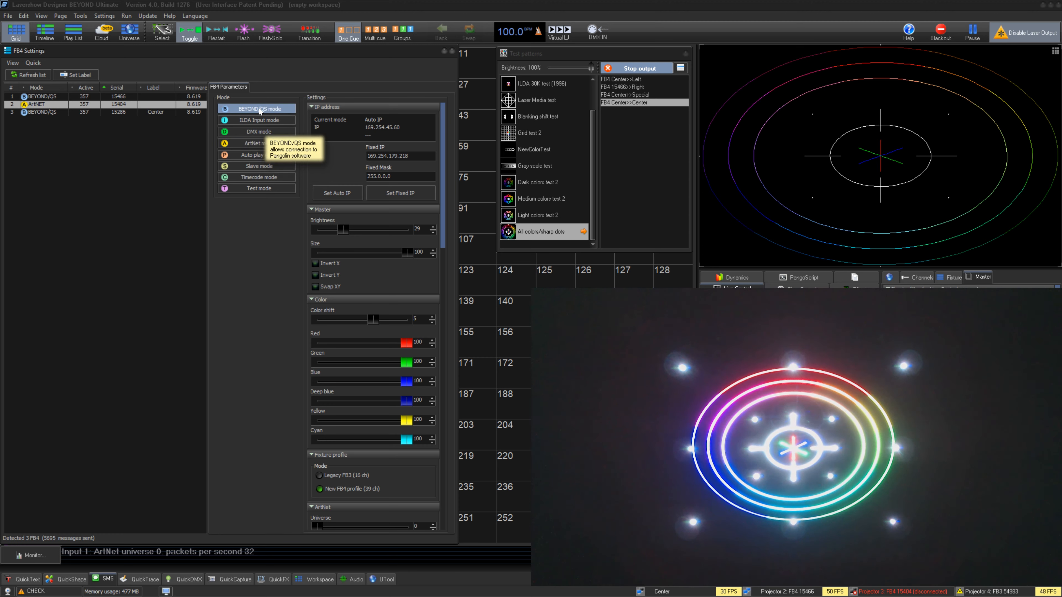
pyautogui.click(30, 75)
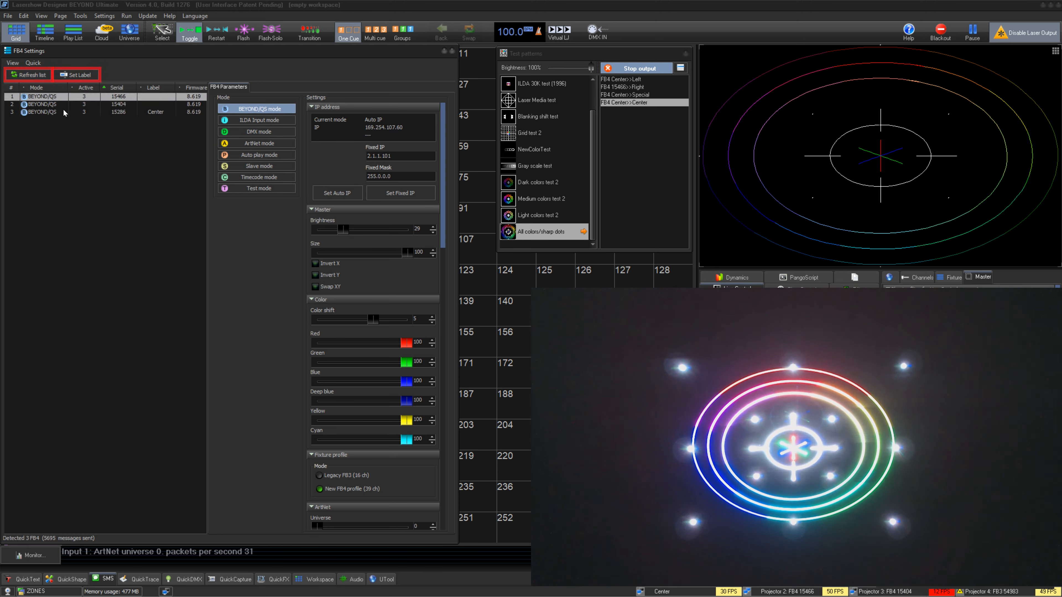
pyautogui.click(76, 75)
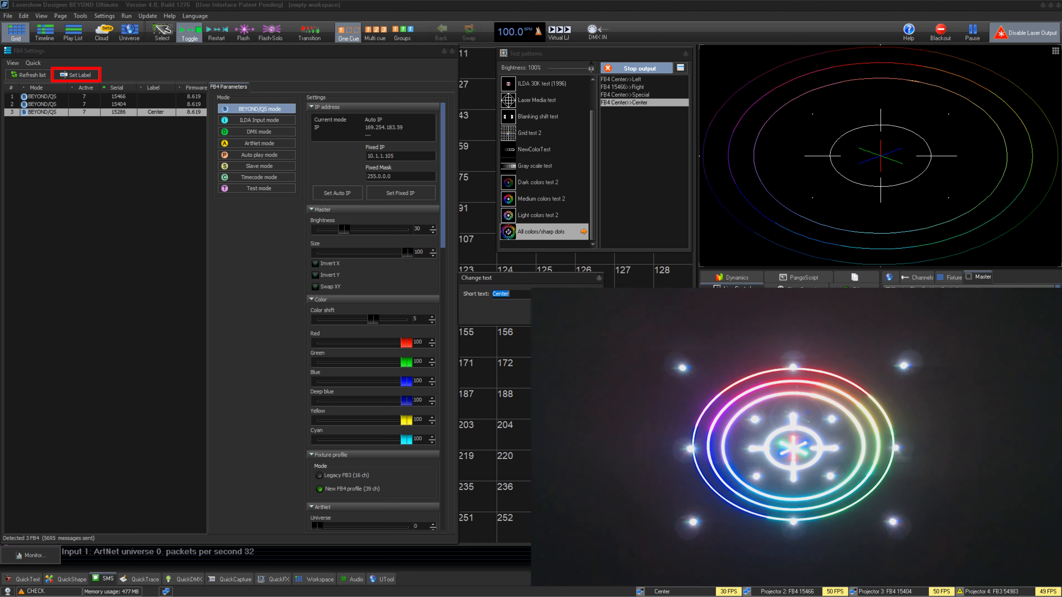
pyautogui.click(33, 63)
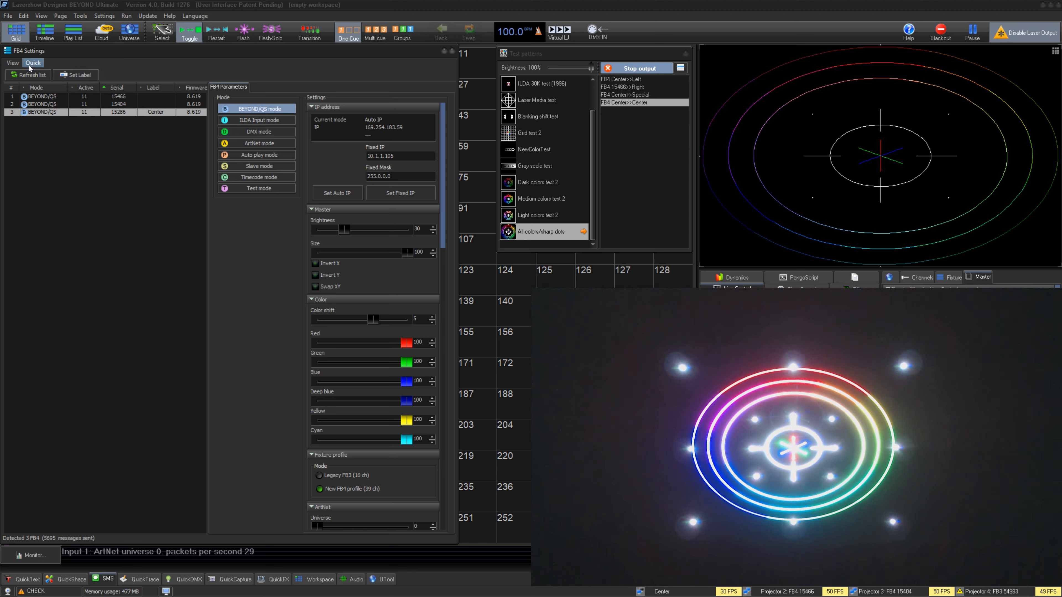
pyautogui.click(12, 63)
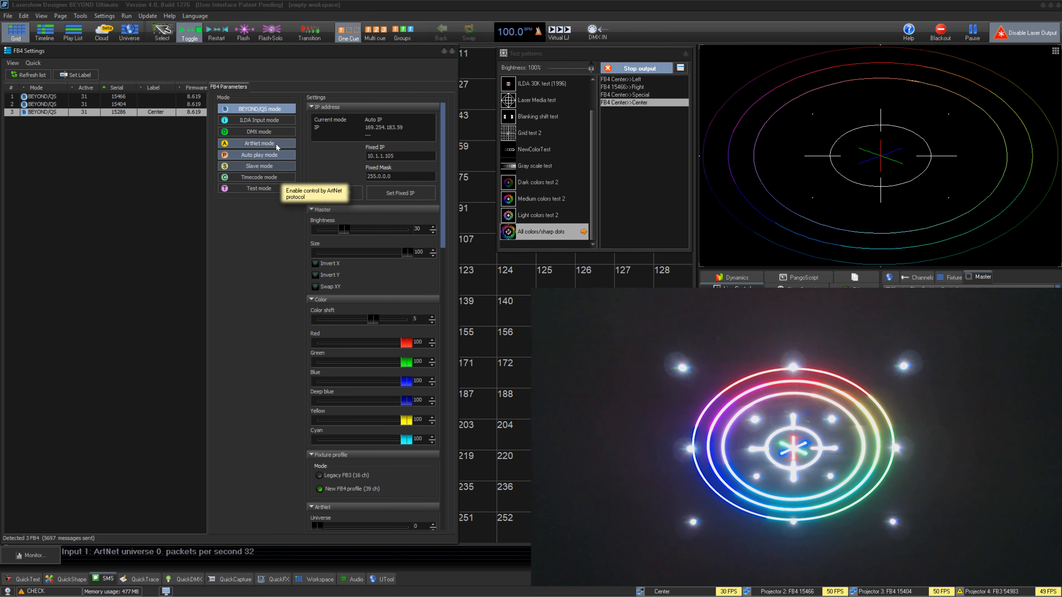
pyautogui.click(256, 143)
pyautogui.write('3')
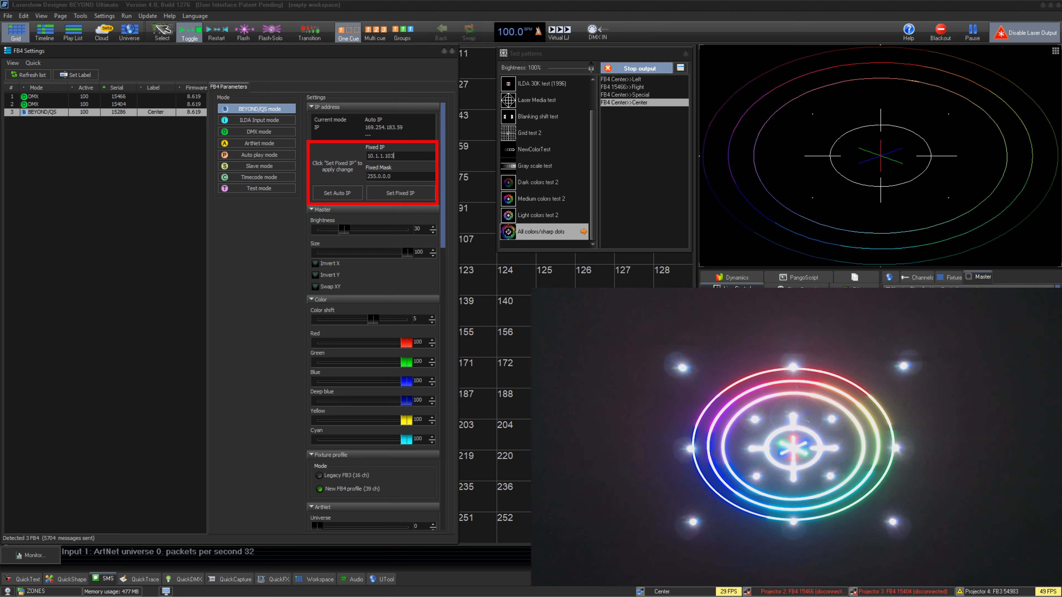
# Apply fixed IP 10.1.1.103 with mask 255.0.0.0 to the Center FB4.
pyautogui.click(401, 193)
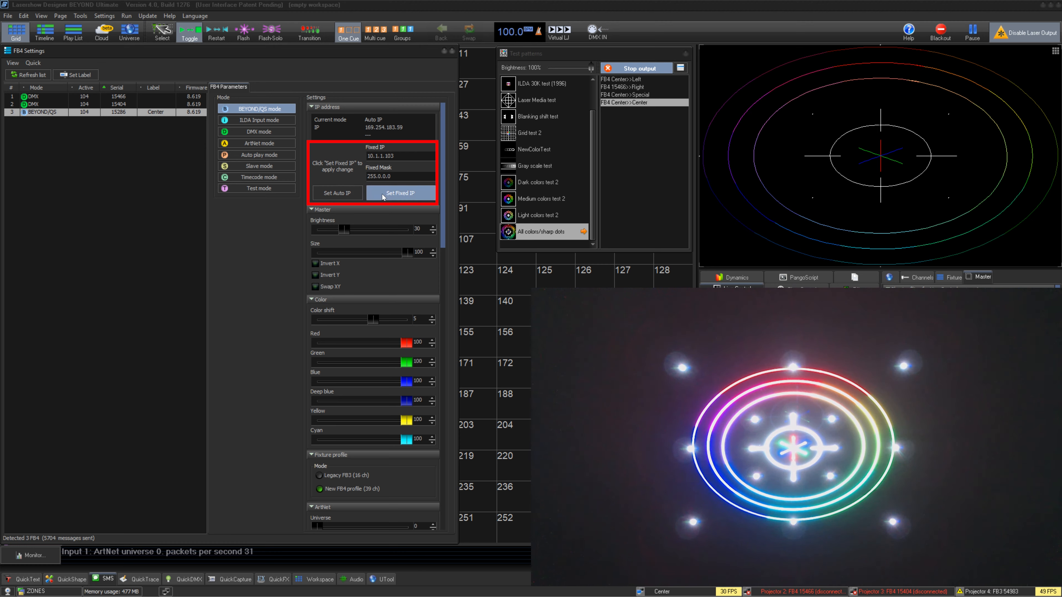
pyautogui.click(399, 176)
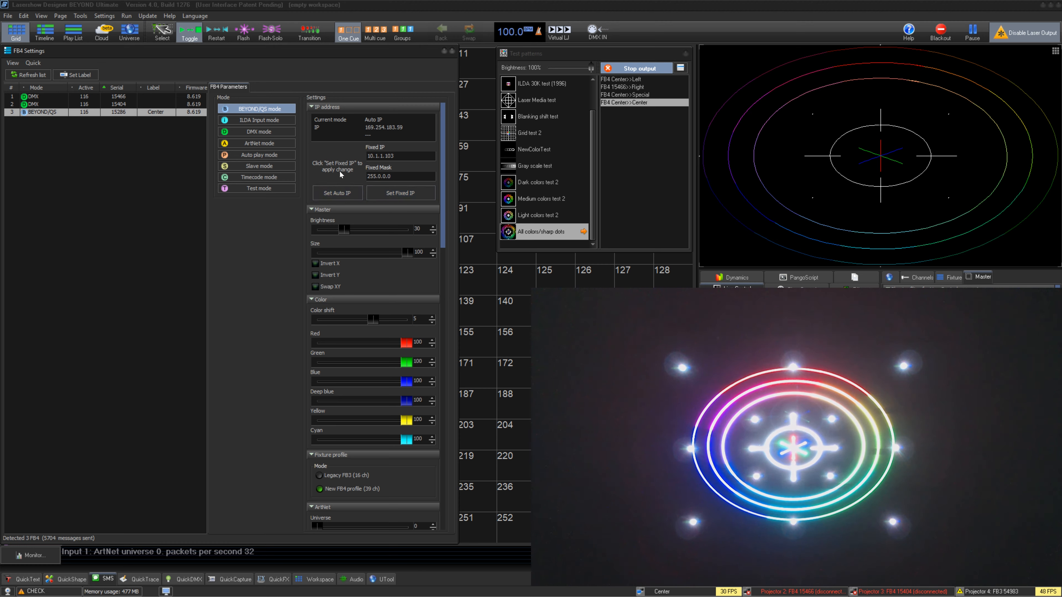
pyautogui.click(337, 193)
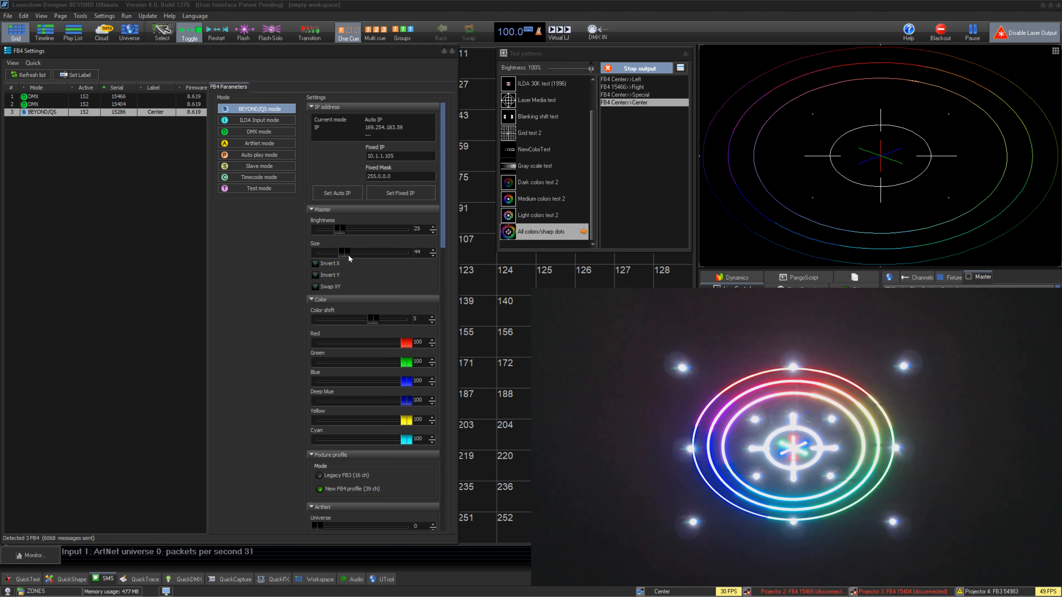
# Return Master size to 100, leave Invert Y off and lower brightness to 25.
pyautogui.moveTo(348, 253); pyautogui.dragTo(405, 253)
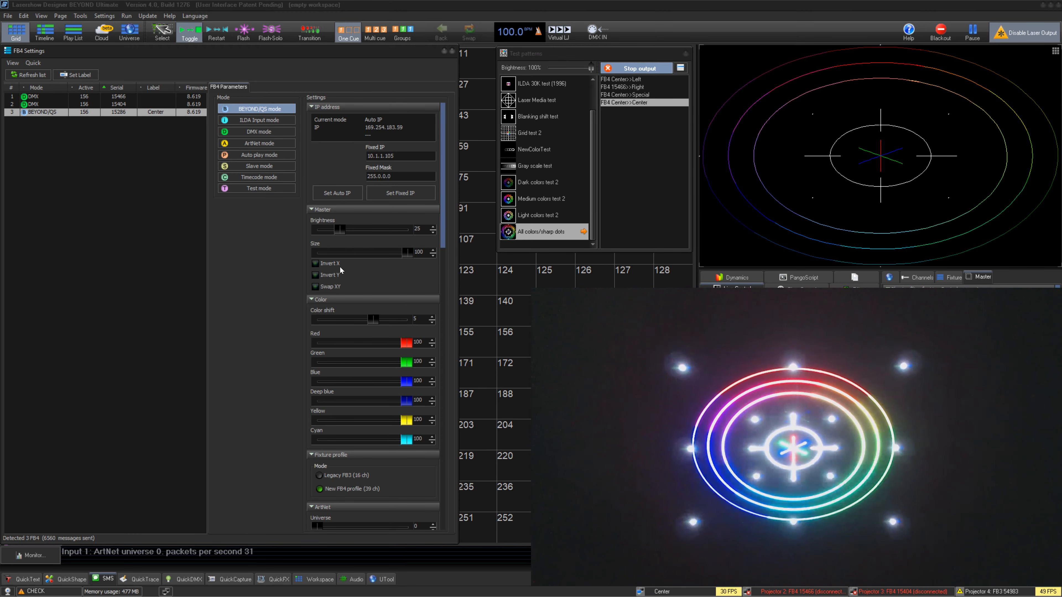
pyautogui.click(315, 274)
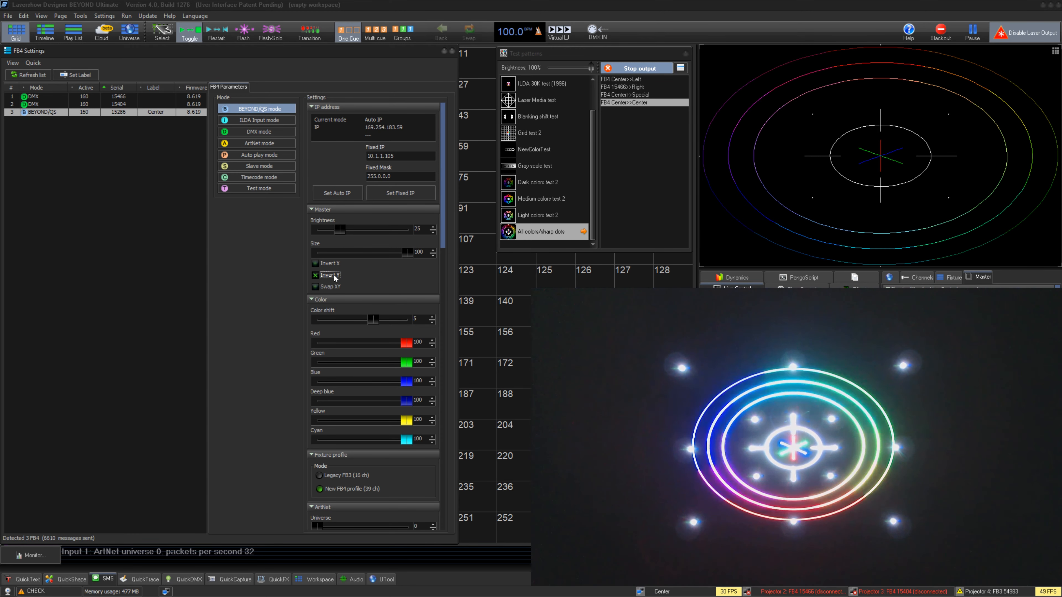
pyautogui.click(315, 275)
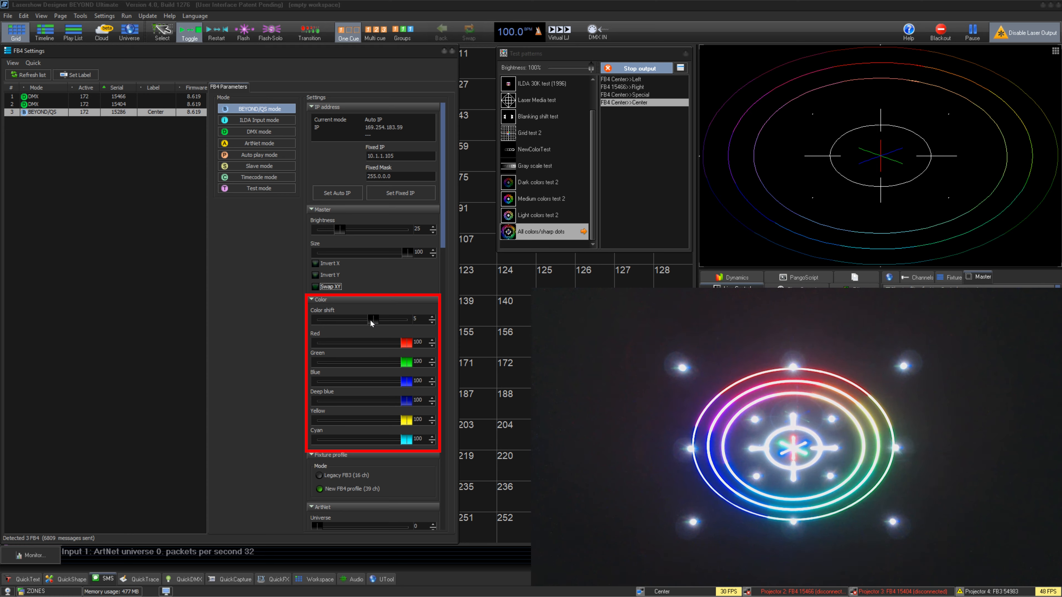
pyautogui.moveTo(404, 342); pyautogui.dragTo(384, 342)
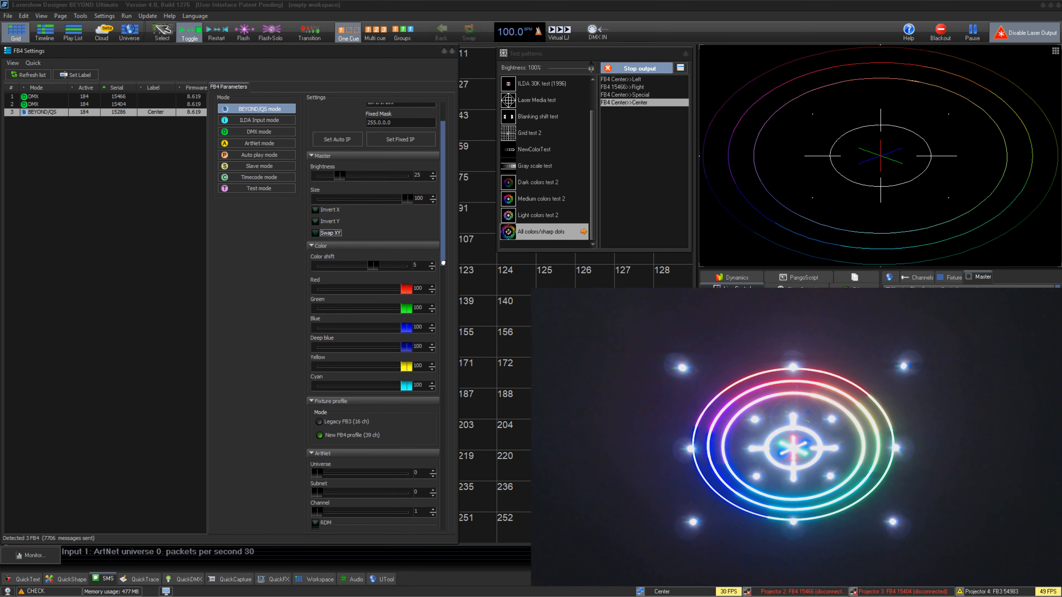
pyautogui.scroll(-3)
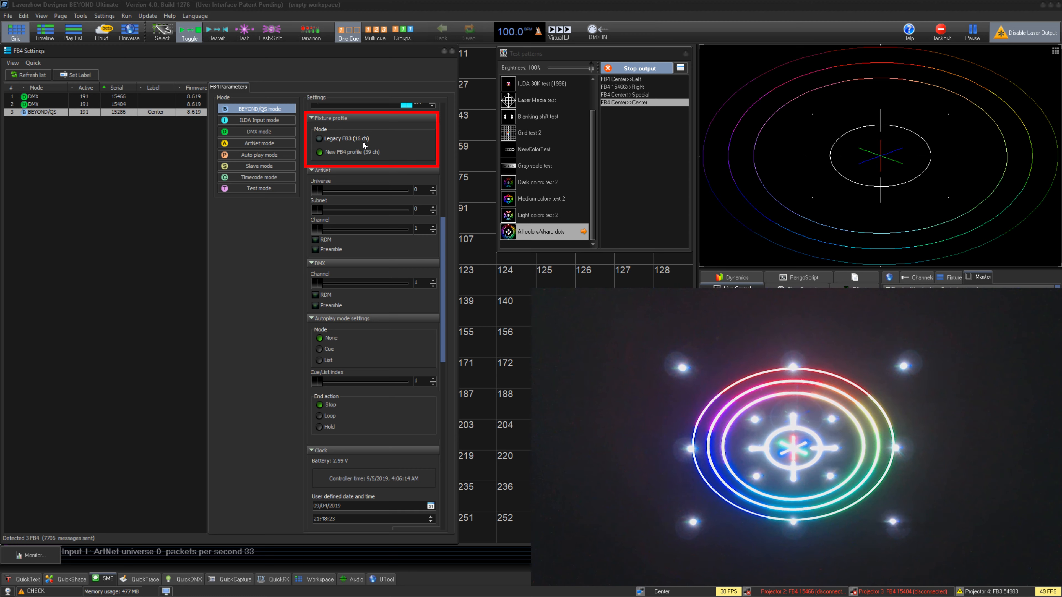
# Switch to Legacy FB3 (16 ch) and back to New FB4 profile (39 ch).
pyautogui.click(345, 138)
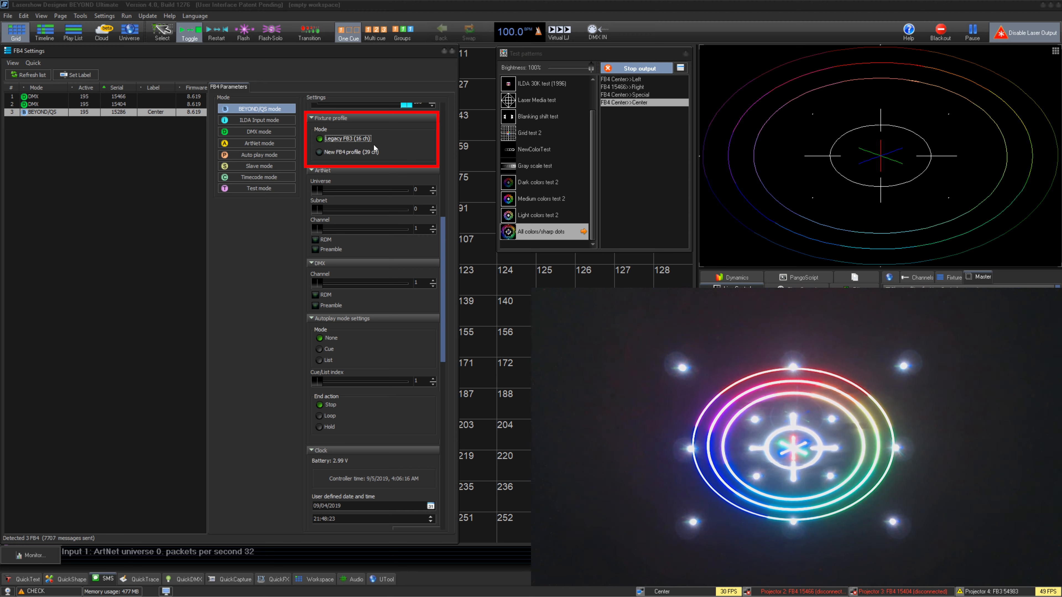
pyautogui.click(320, 151)
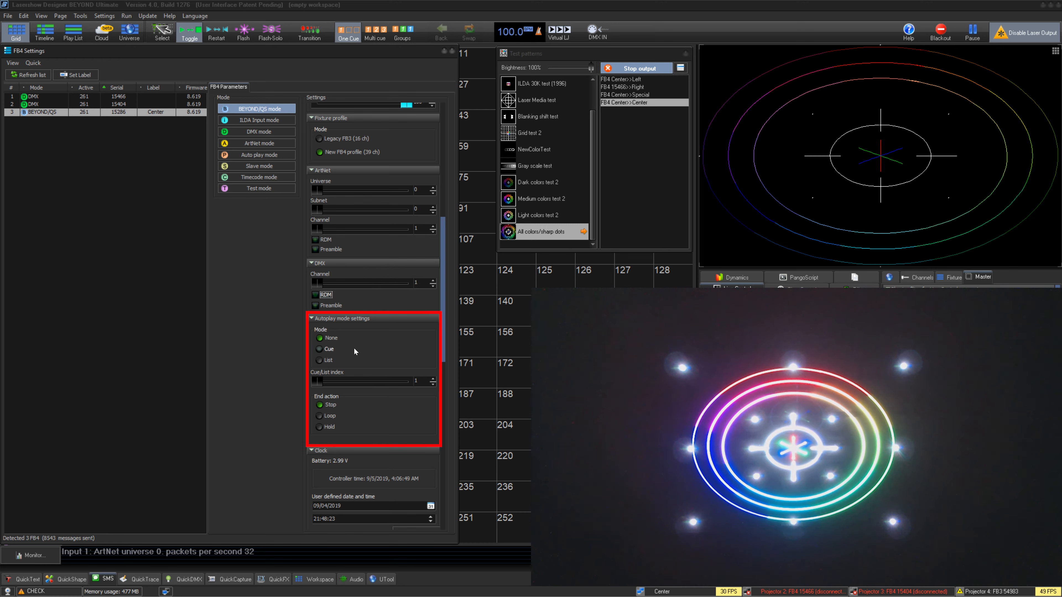
# Try None and List, settle on Cue autoplay with a Hold end action.
pyautogui.click(321, 338)
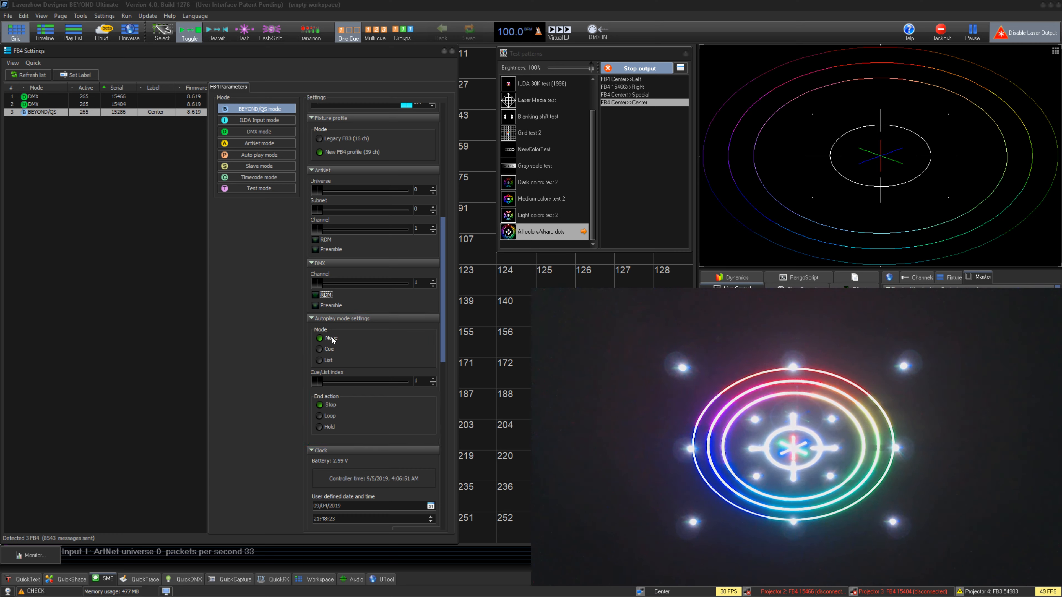
pyautogui.click(320, 338)
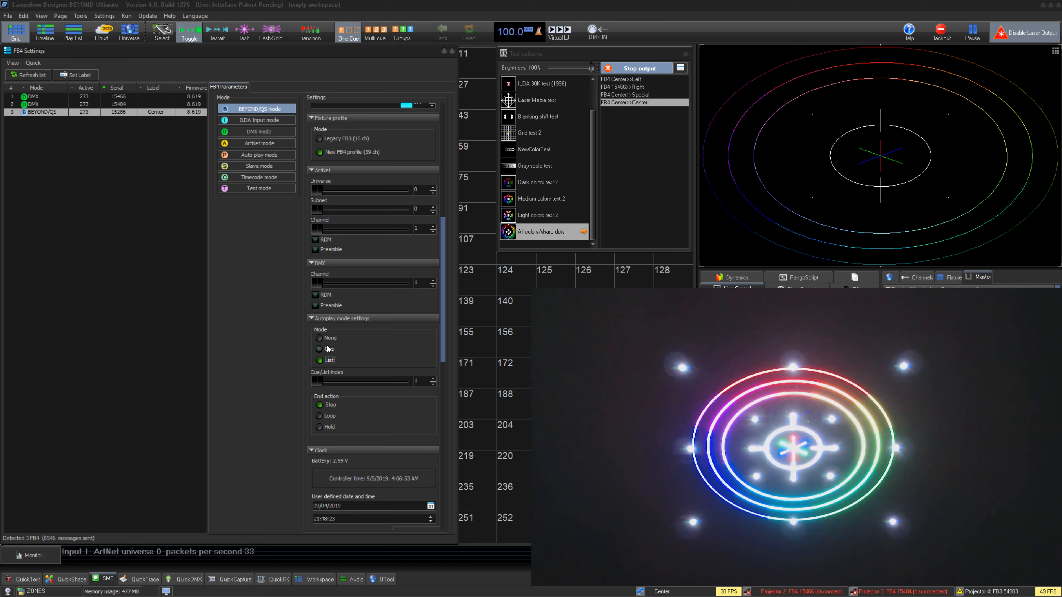
pyautogui.click(319, 349)
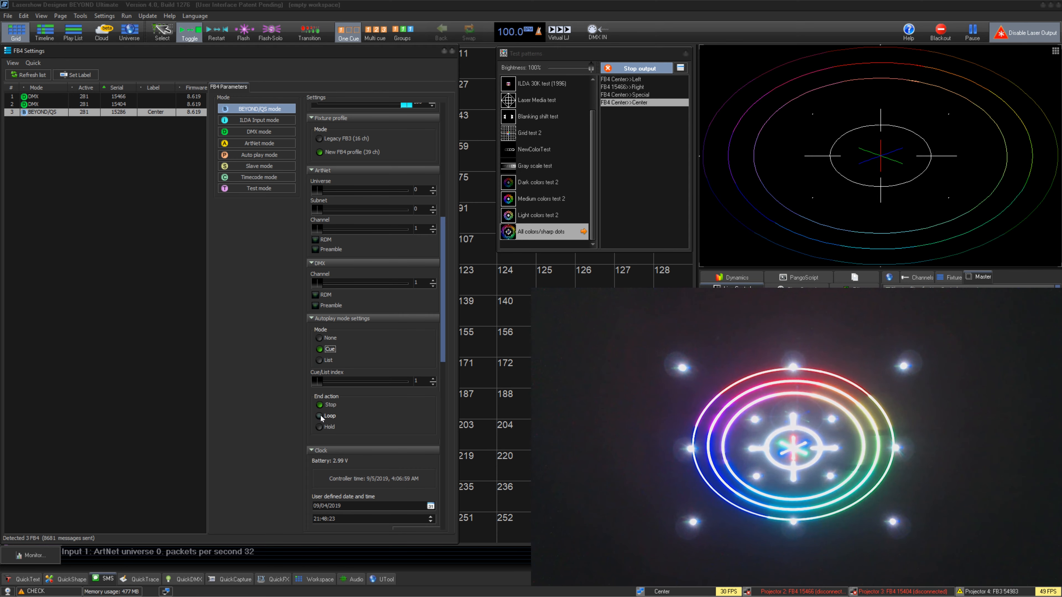
pyautogui.click(320, 427)
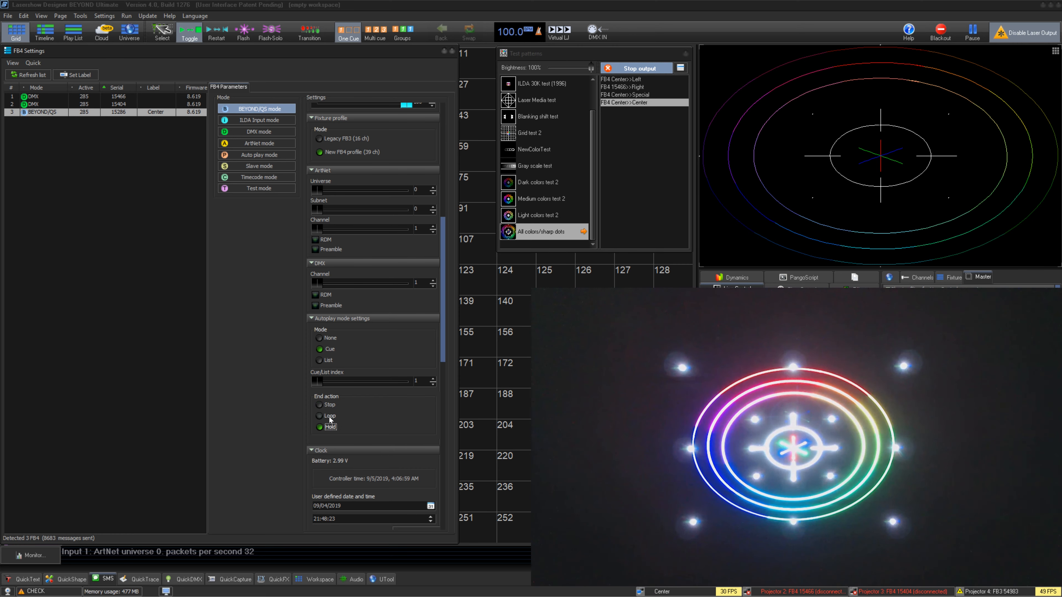
pyautogui.click(320, 416)
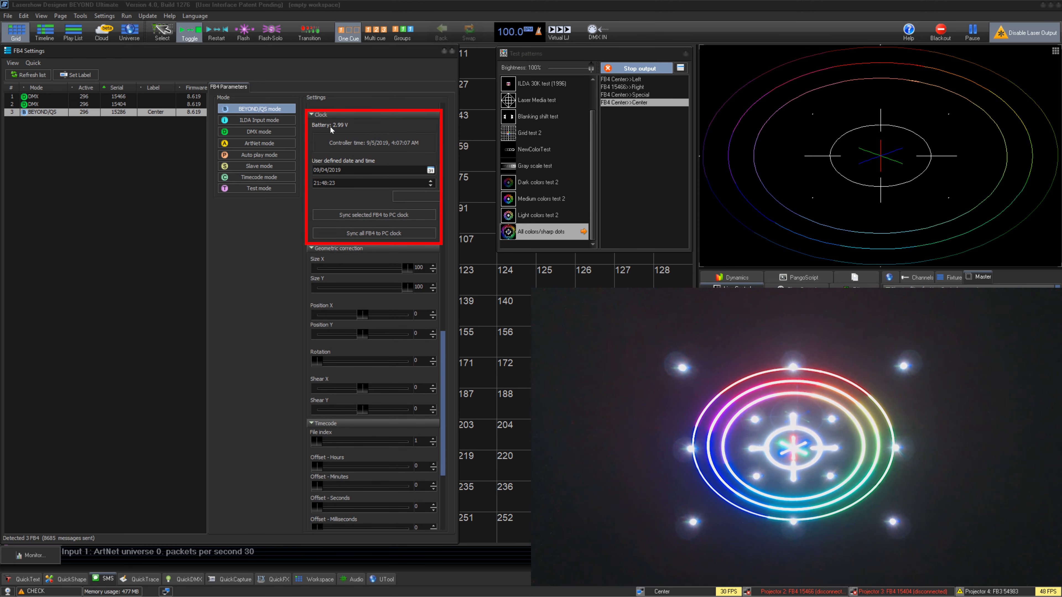
pyautogui.moveTo(345, 177)
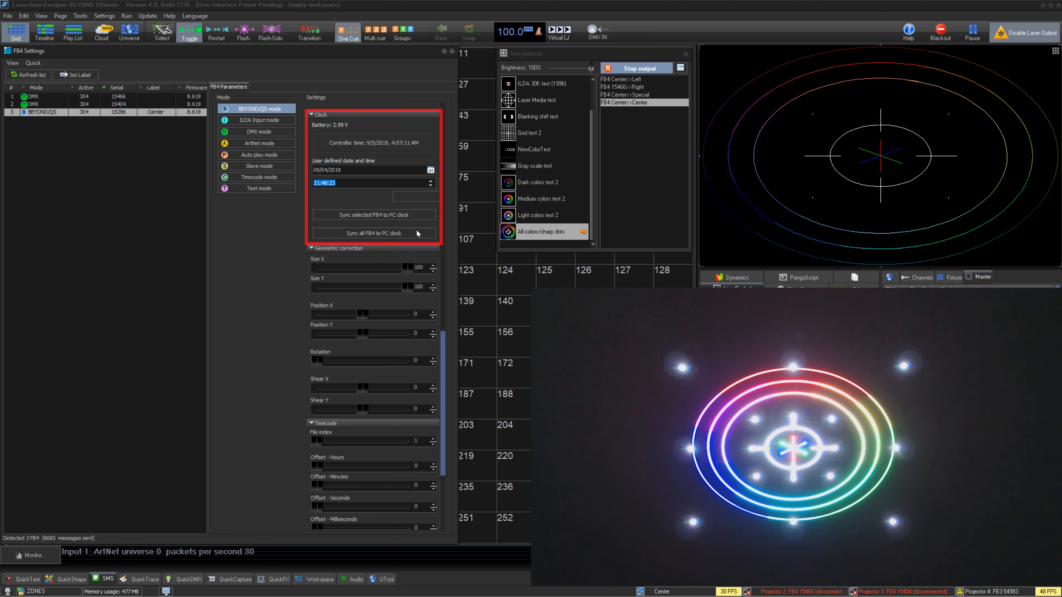
# Sync all FB4 controller clocks to the PC clock.
pyautogui.click(373, 233)
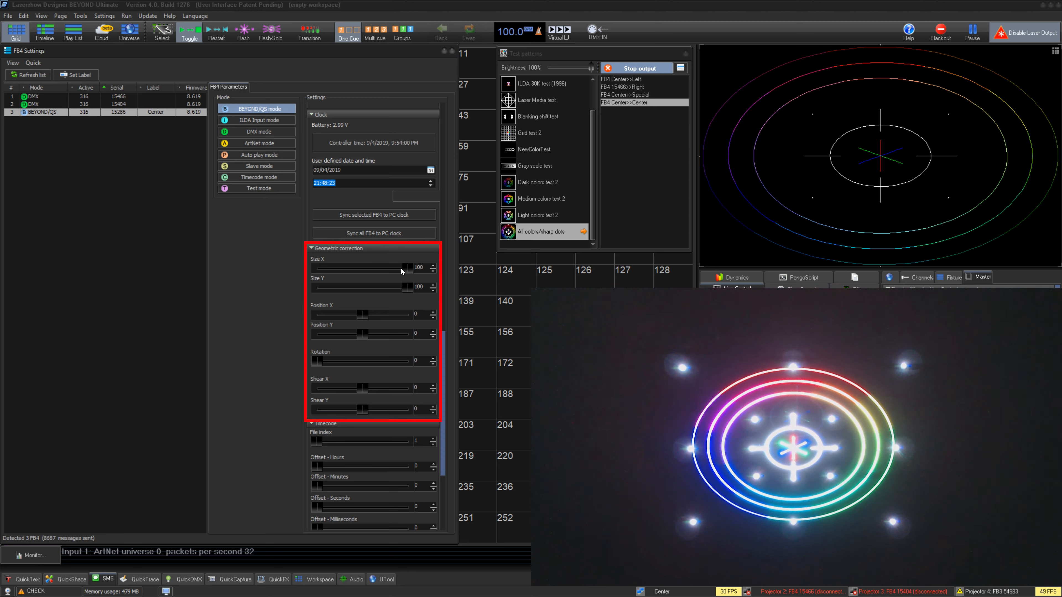
pyautogui.moveTo(403, 268); pyautogui.dragTo(386, 268)
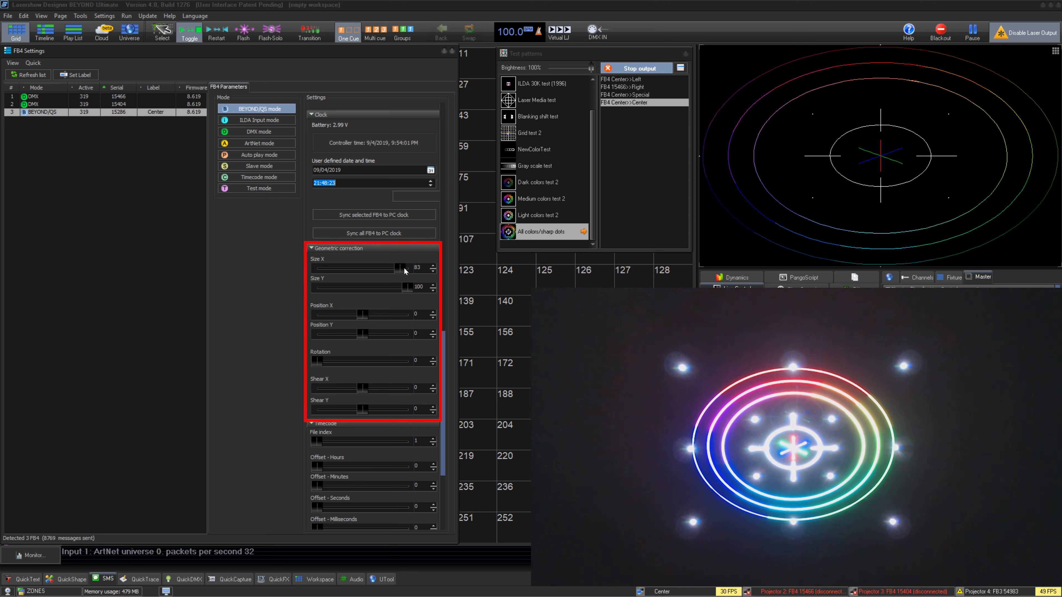
pyautogui.moveTo(383, 269); pyautogui.dragTo(433, 268)
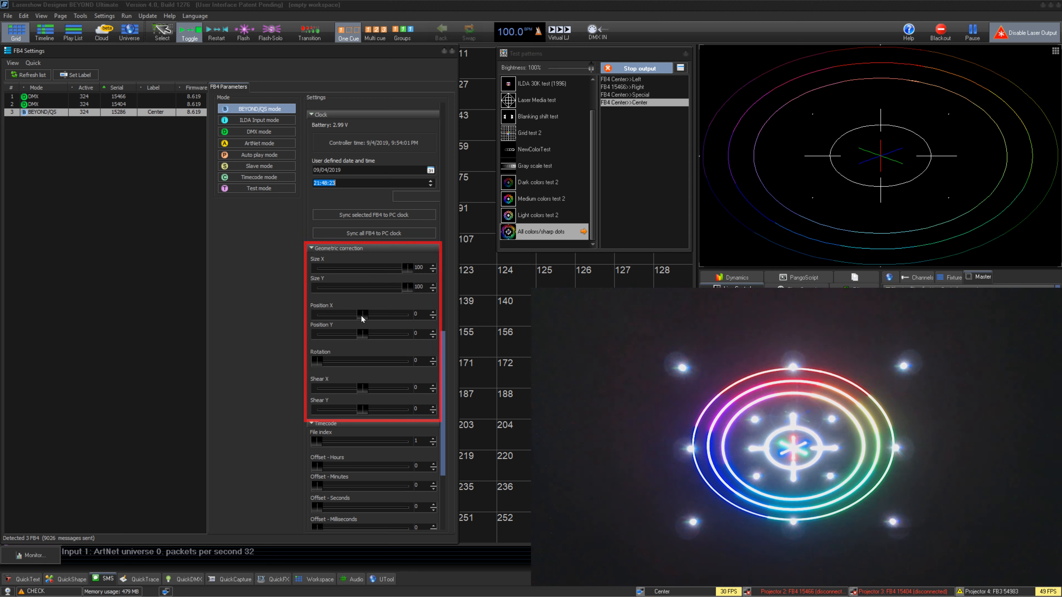
pyautogui.moveTo(361, 333); pyautogui.dragTo(352, 337)
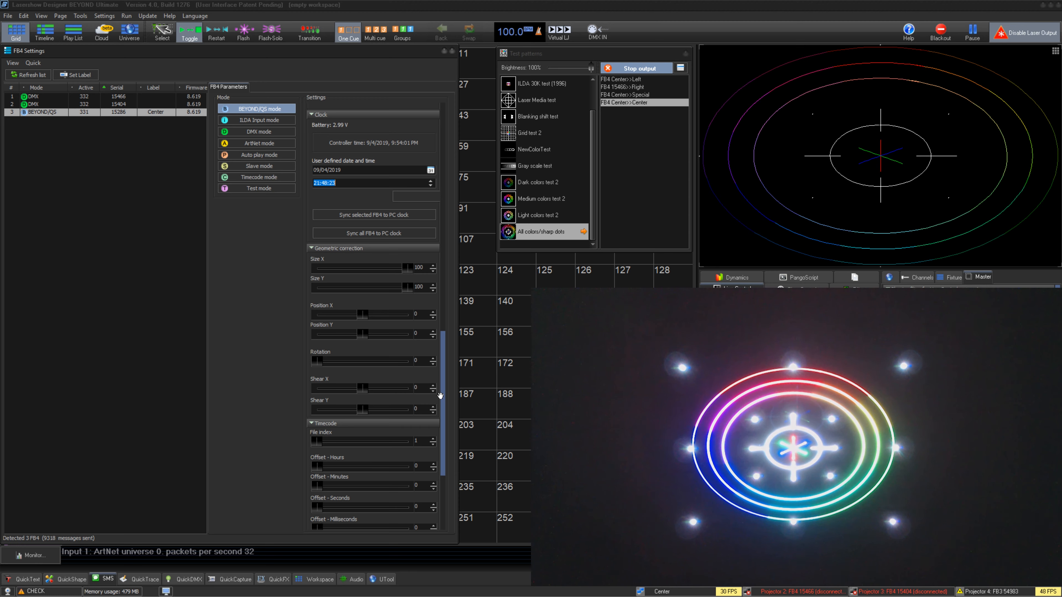
pyautogui.scroll(-3)
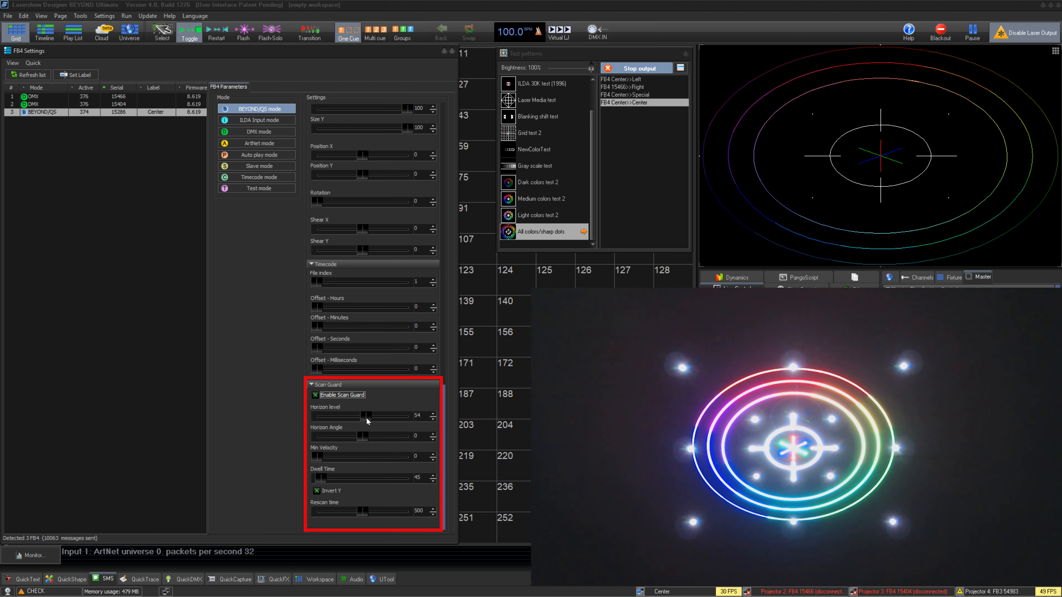
# Adjust Scan Guard horizon level, zero the horizon angle and tune minimum velocity around 193.
pyautogui.moveTo(322, 456); pyautogui.dragTo(366, 455)
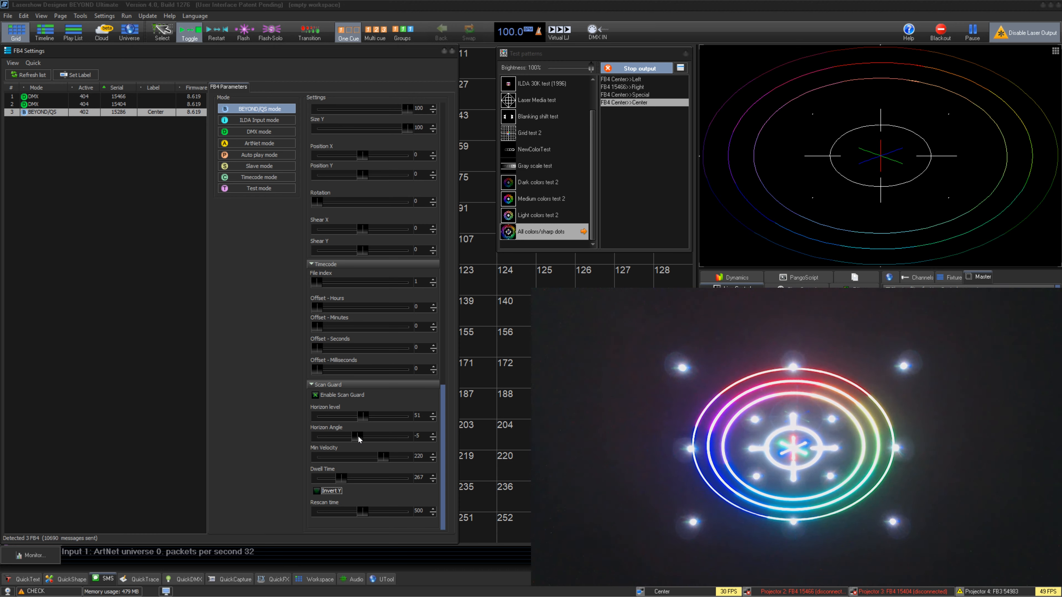
pyautogui.moveTo(359, 457); pyautogui.dragTo(332, 456)
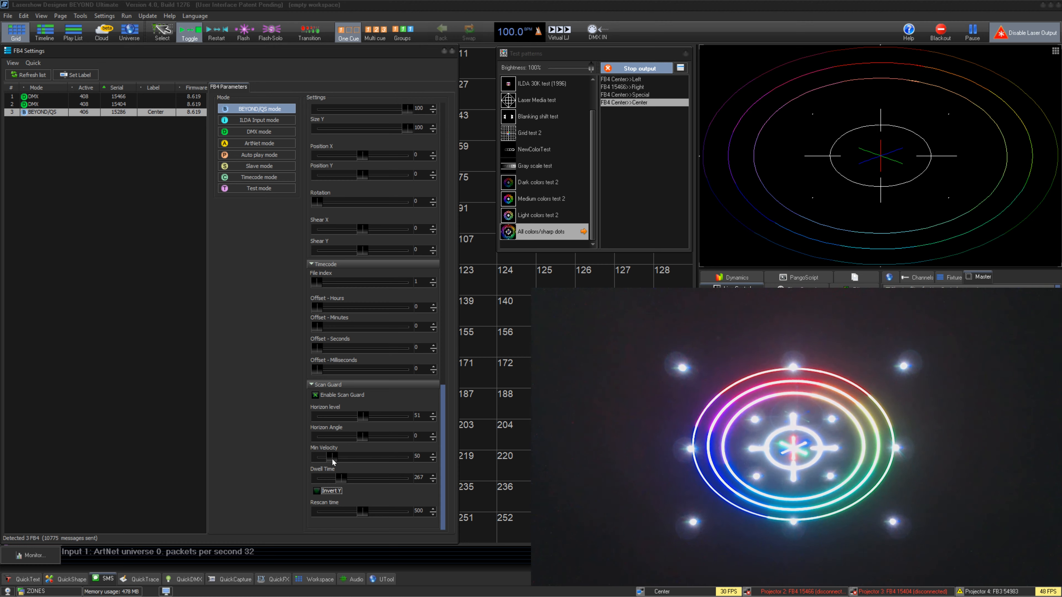
pyautogui.moveTo(332, 457); pyautogui.dragTo(377, 456)
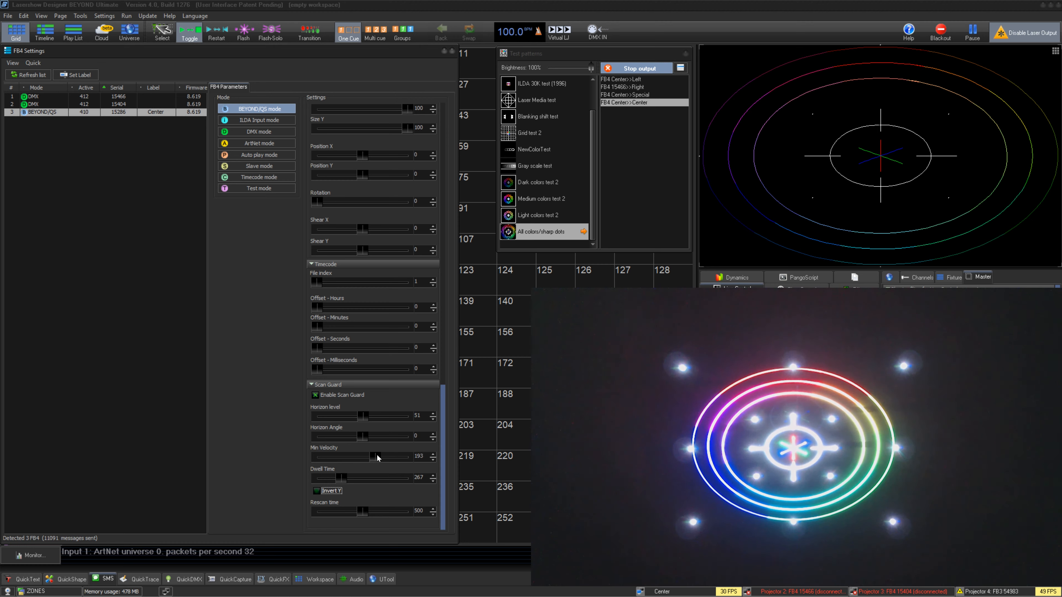
pyautogui.moveTo(378, 456); pyautogui.dragTo(336, 456)
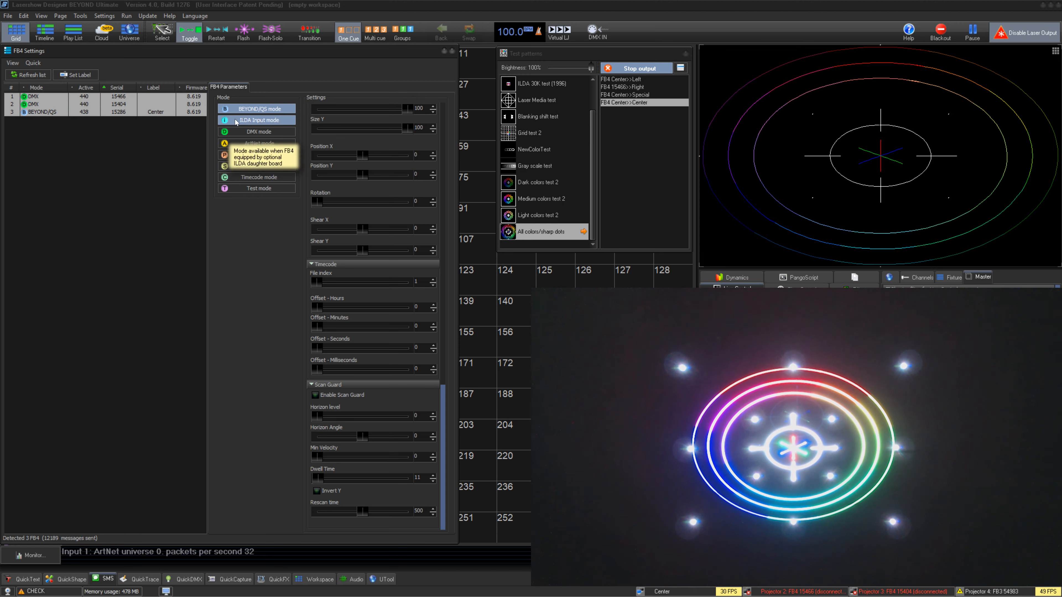
# Put all three selected FB4 controllers into BEYOND/QS mode.
pyautogui.click(259, 109)
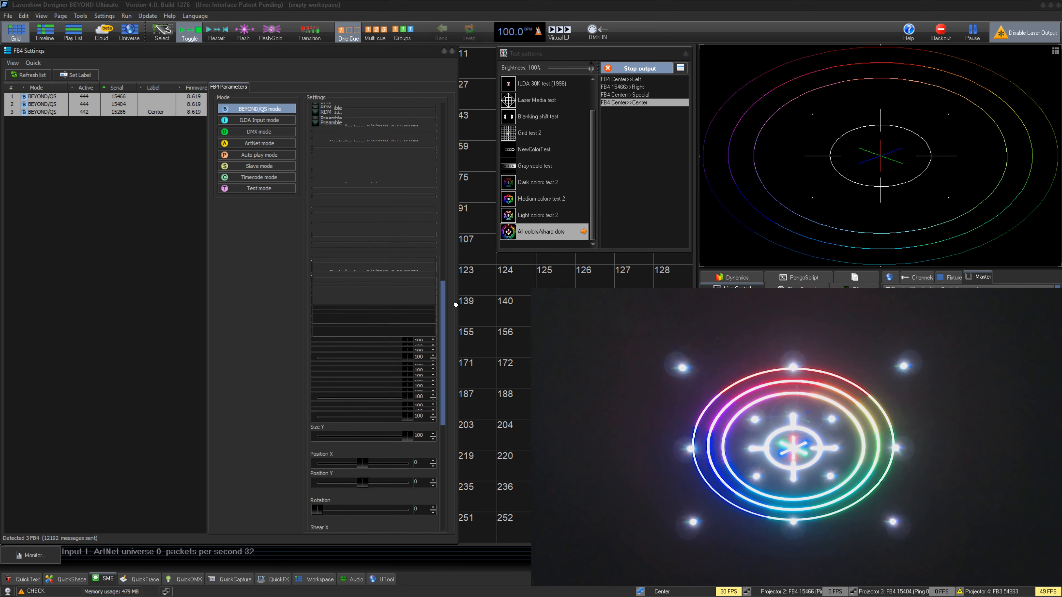
pyautogui.click(257, 108)
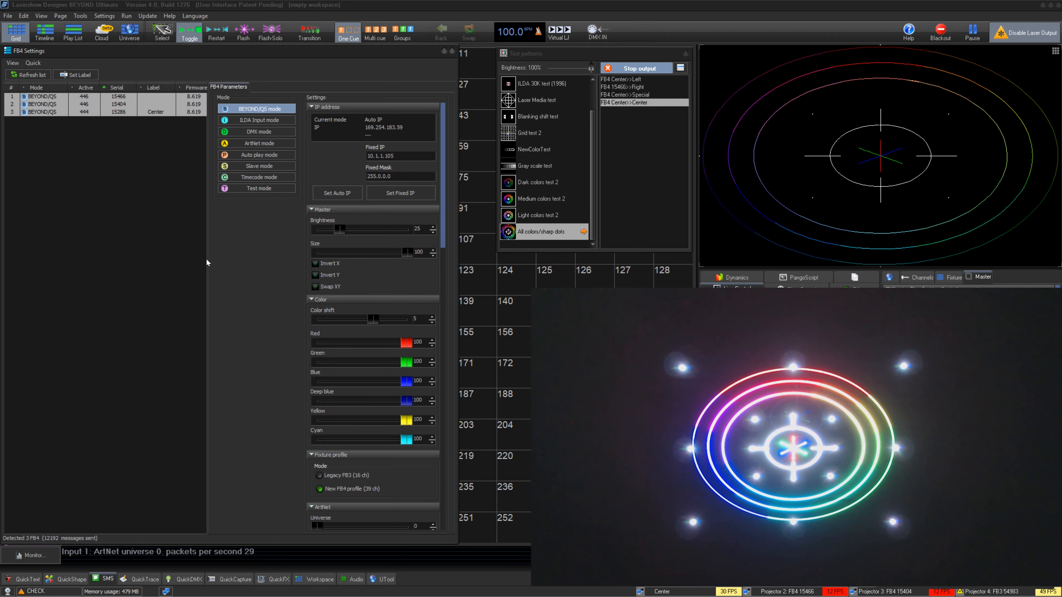